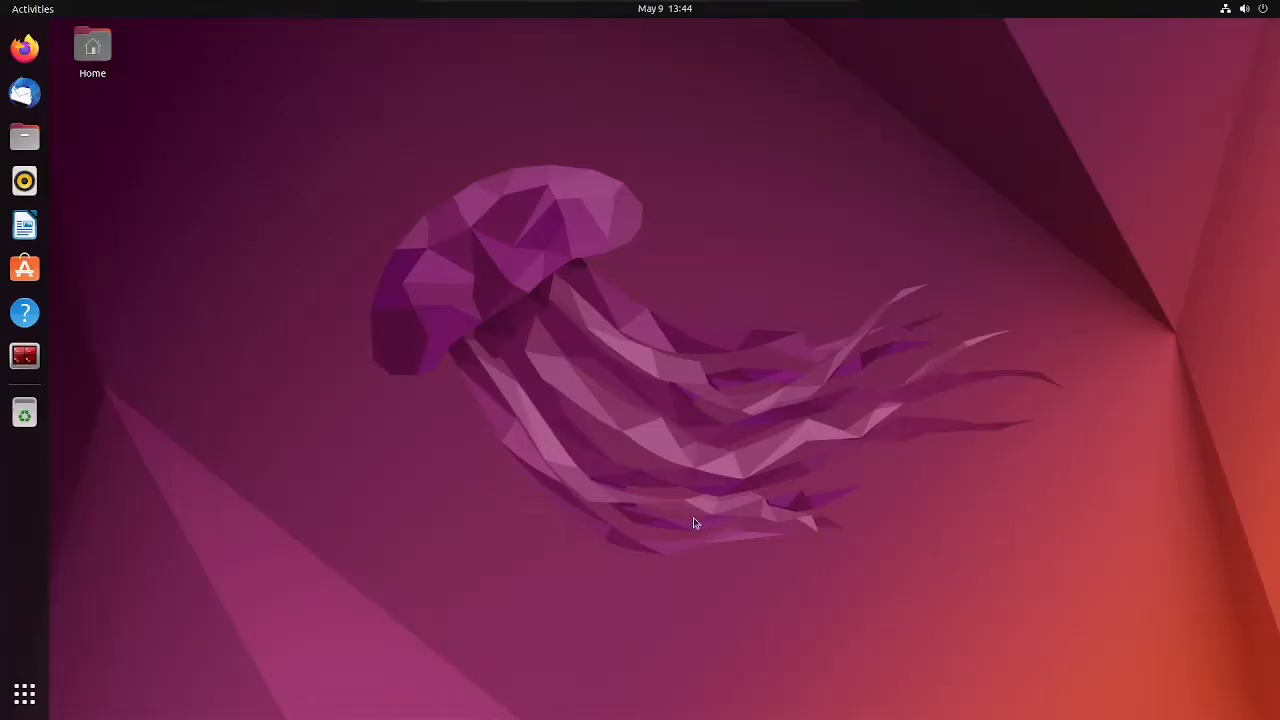
Step: Launch Terminator from the dock to get an empty shell prompt
{"action": "left_click", "coordinate": [24, 356]}
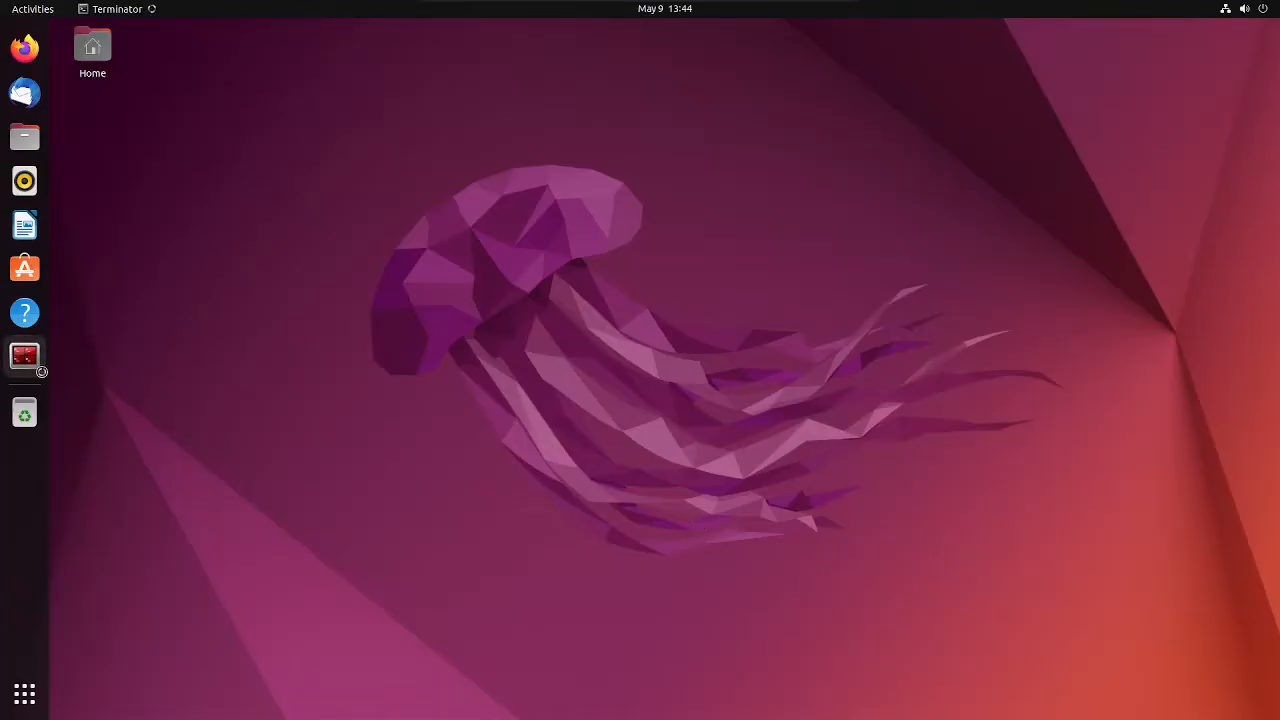
{"action": "left_click", "coordinate": [24, 357]}
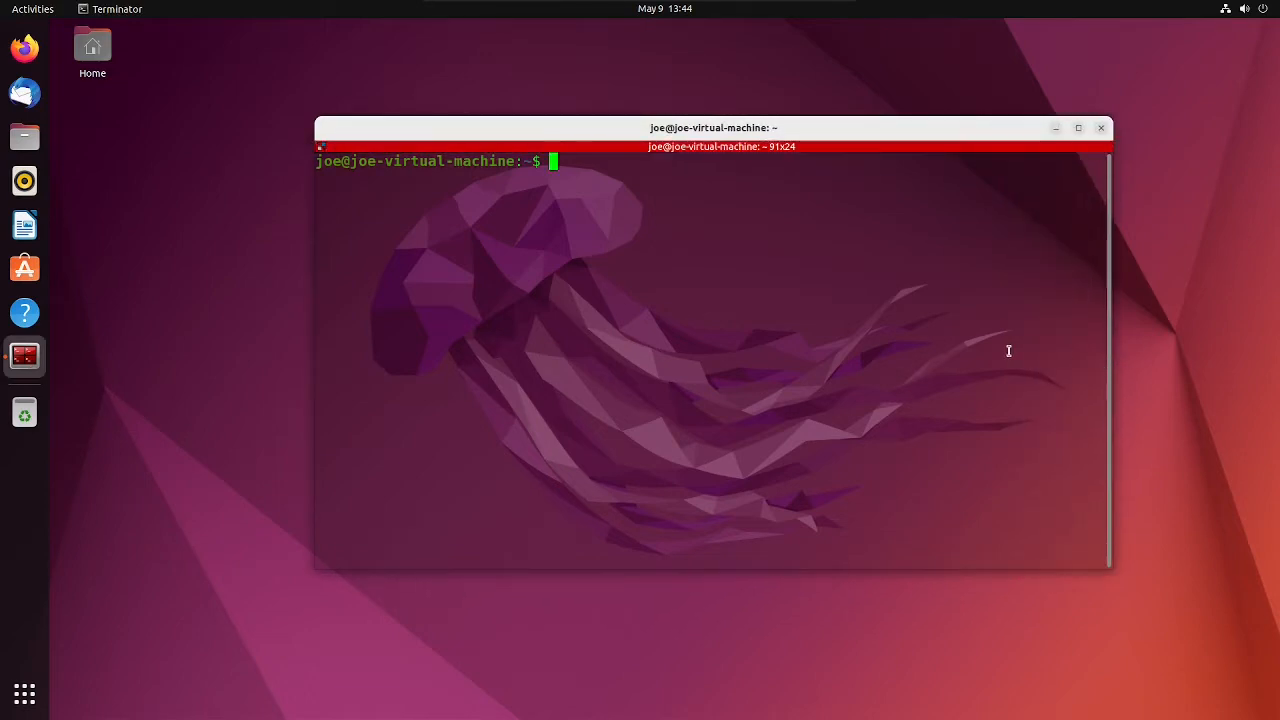
{"action": "mouse_move", "coordinate": [957, 350]}
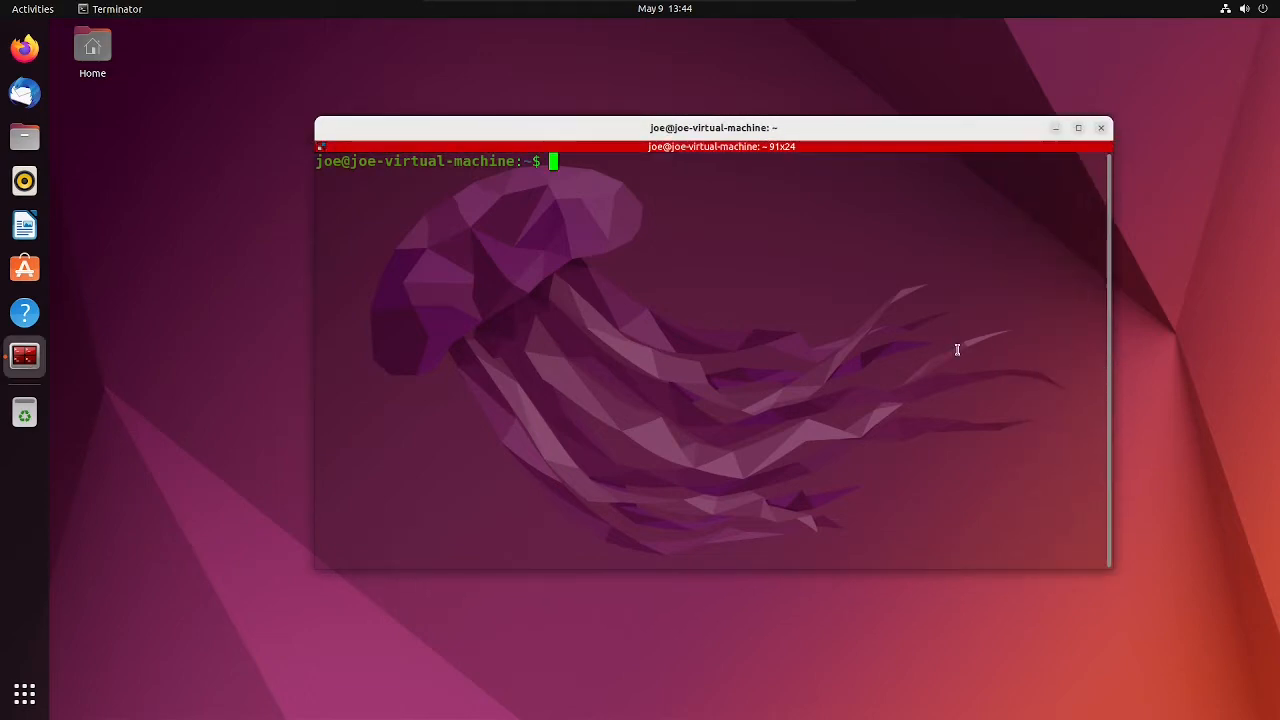
Step: Run 'sudo add-apt-repository ppa:kubuntu-ppa/backports' and let package lists load
{"action": "type", "text": "sudo a"}
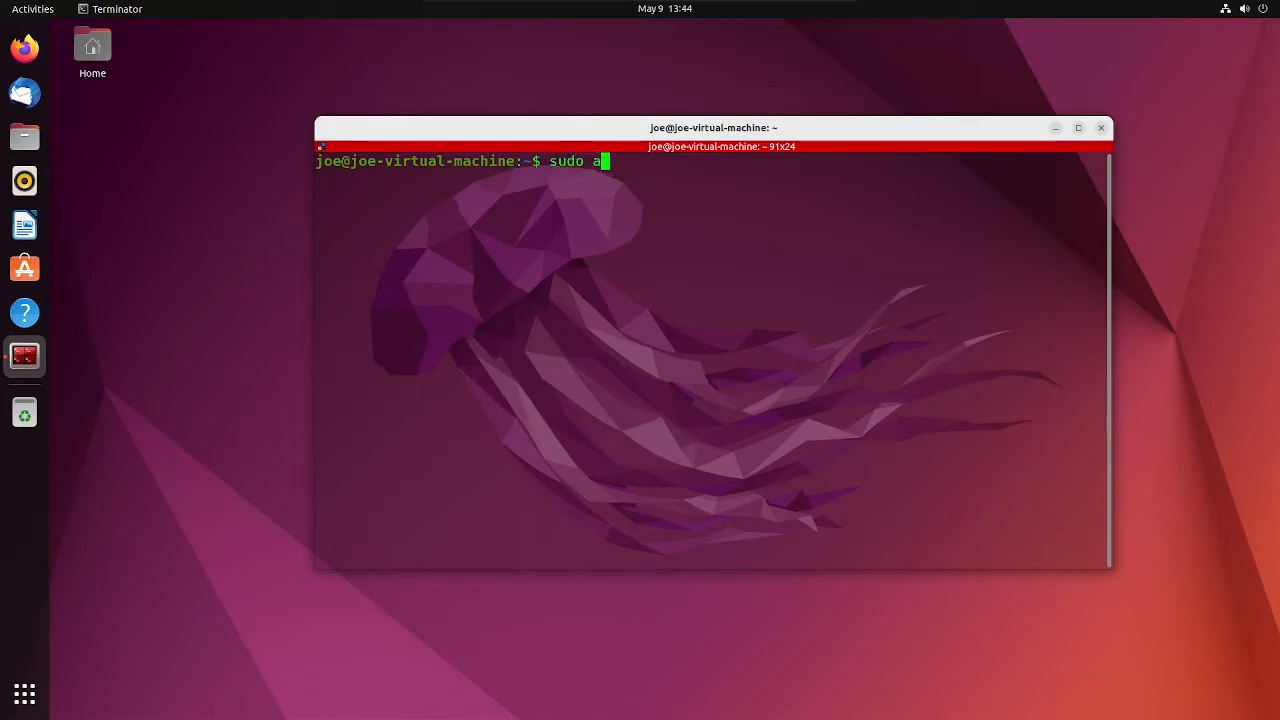
{"action": "type", "text": "dd-apt"}
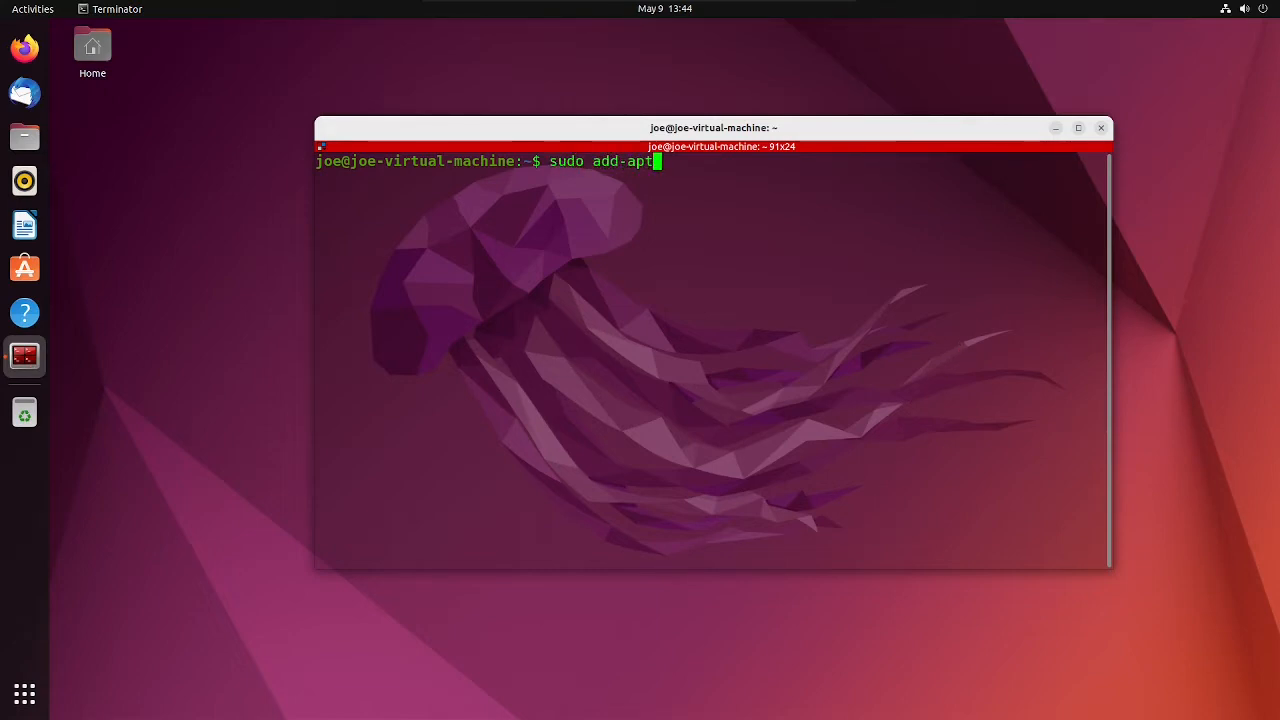
{"action": "type", "text": "repos"}
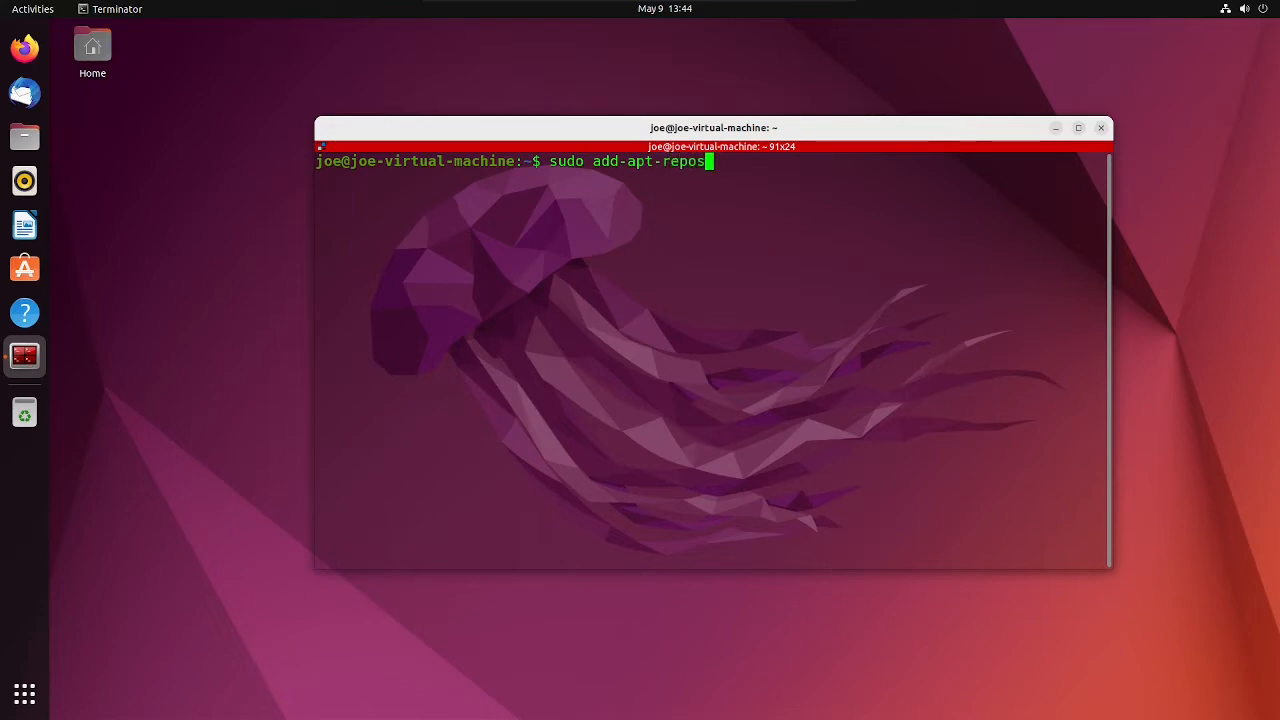
{"action": "type", "text": "itory"}
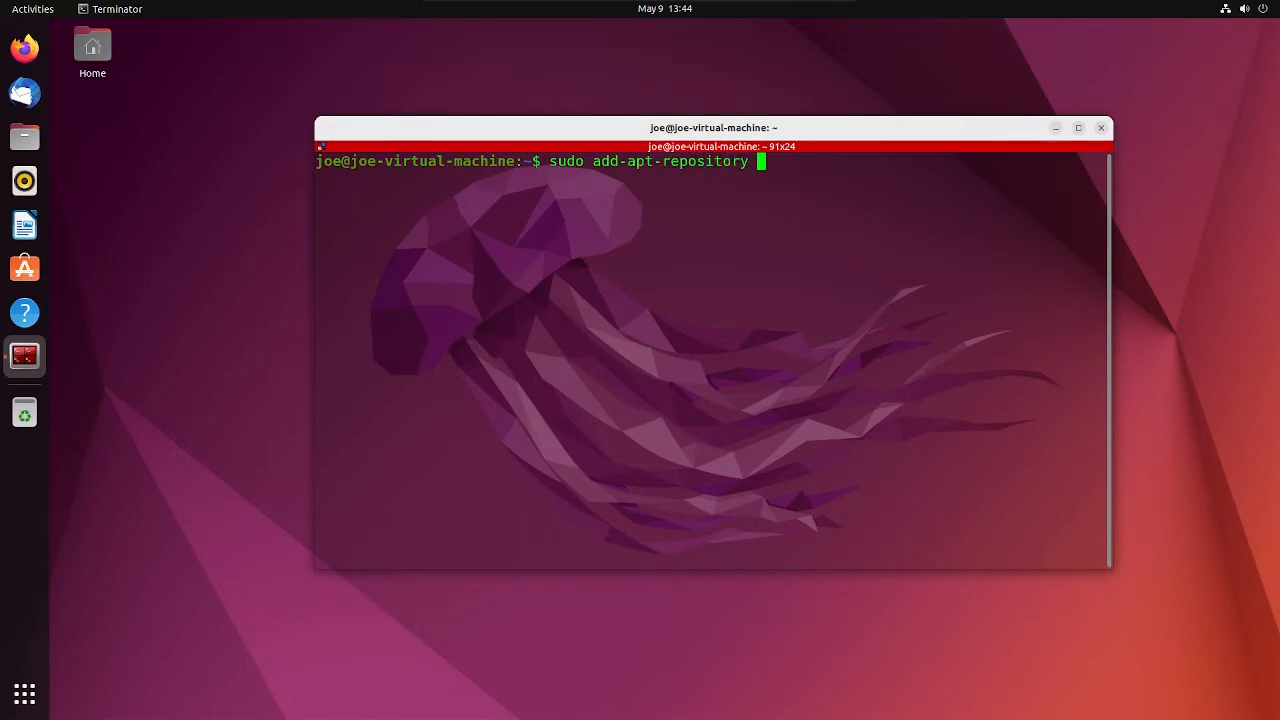
{"action": "type", "text": "ppa:"}
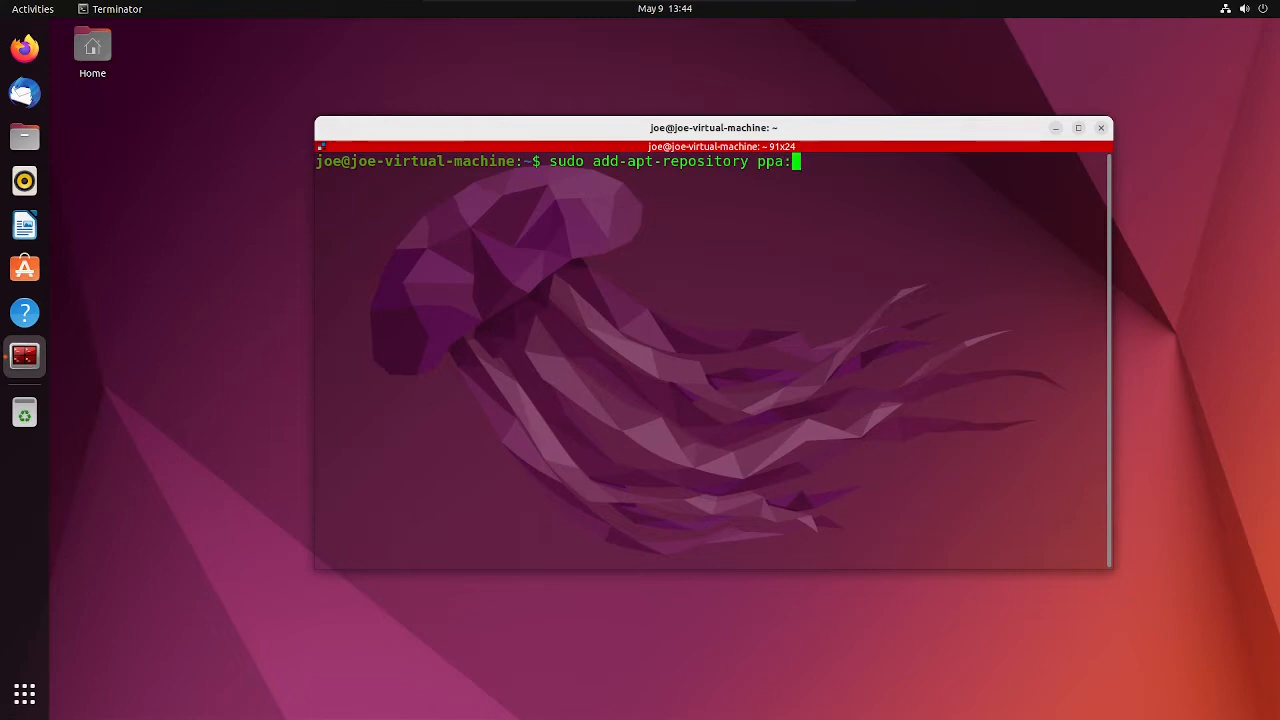
{"action": "type", "text": "kubuntu"}
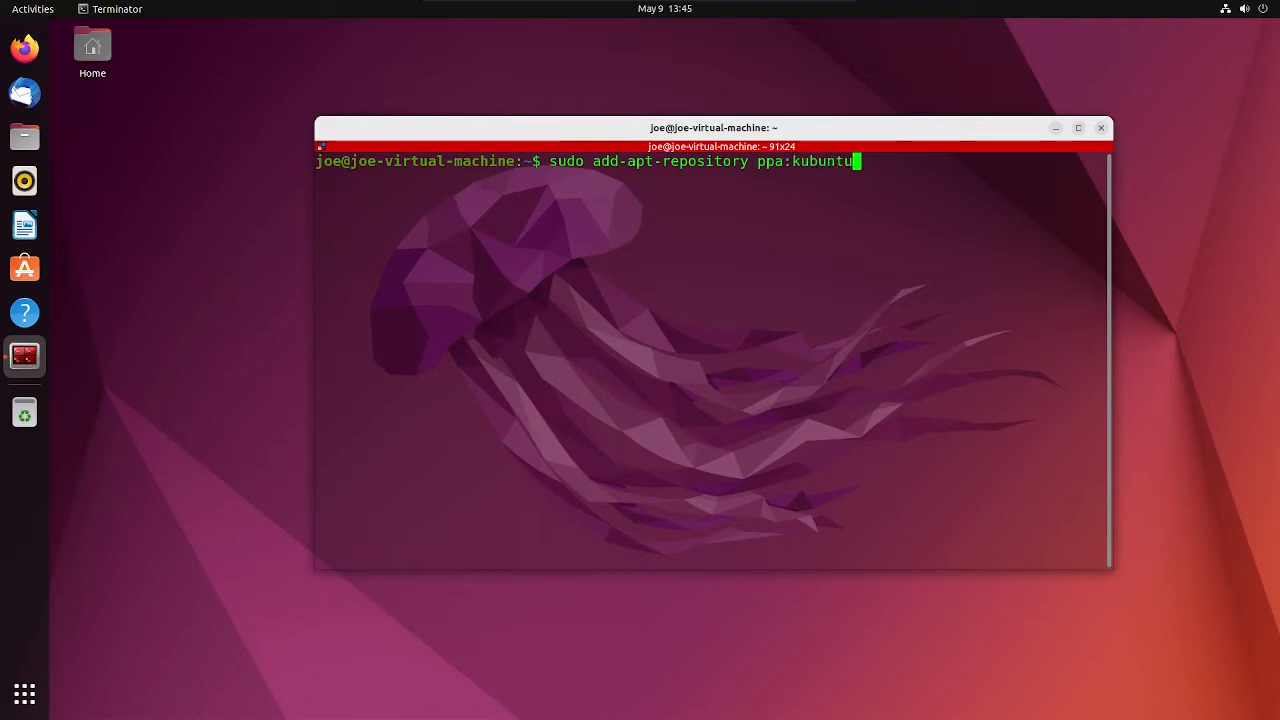
{"action": "type", "text": "-"}
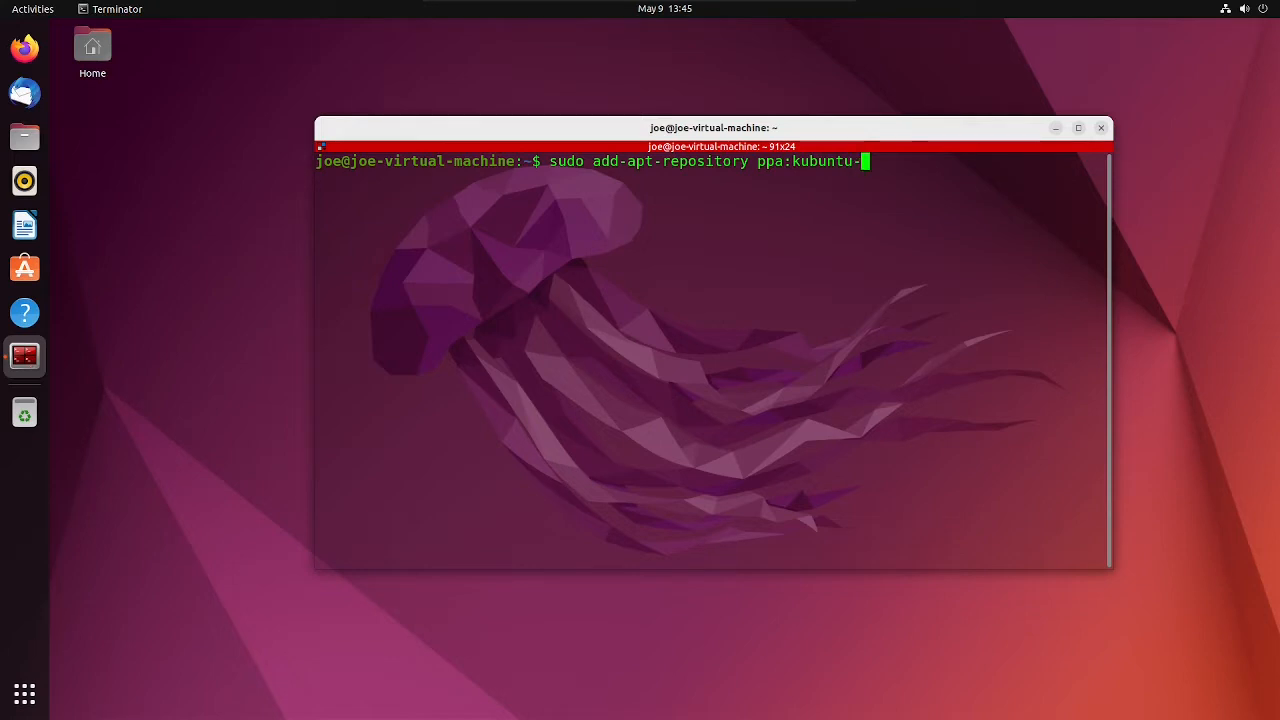
{"action": "type", "text": "ppa"}
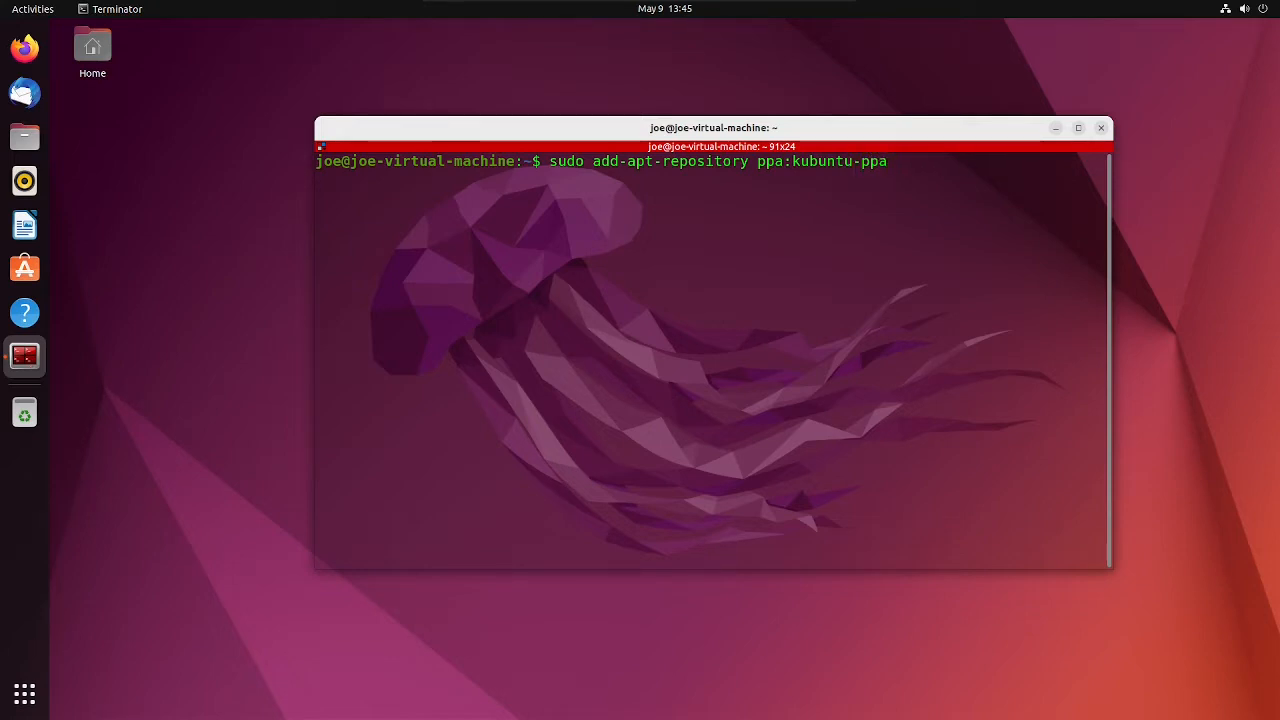
{"action": "type", "text": "/backp"}
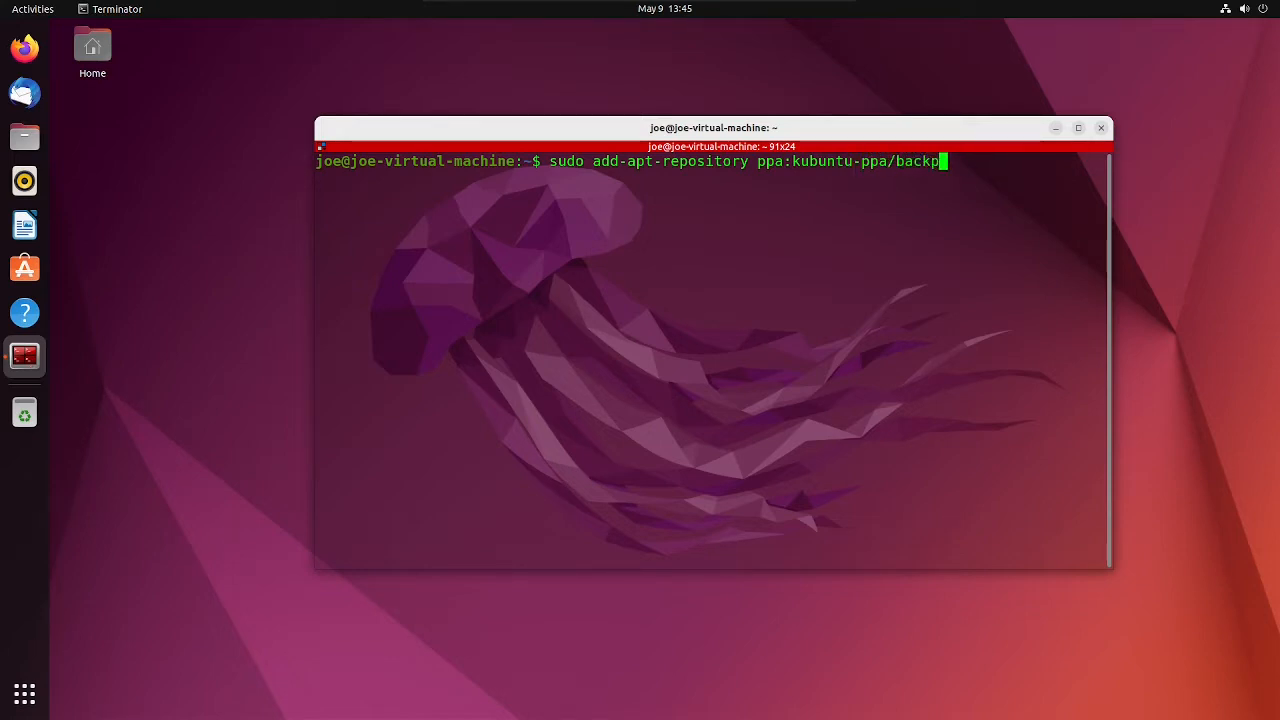
{"action": "type", "text": "orts"}
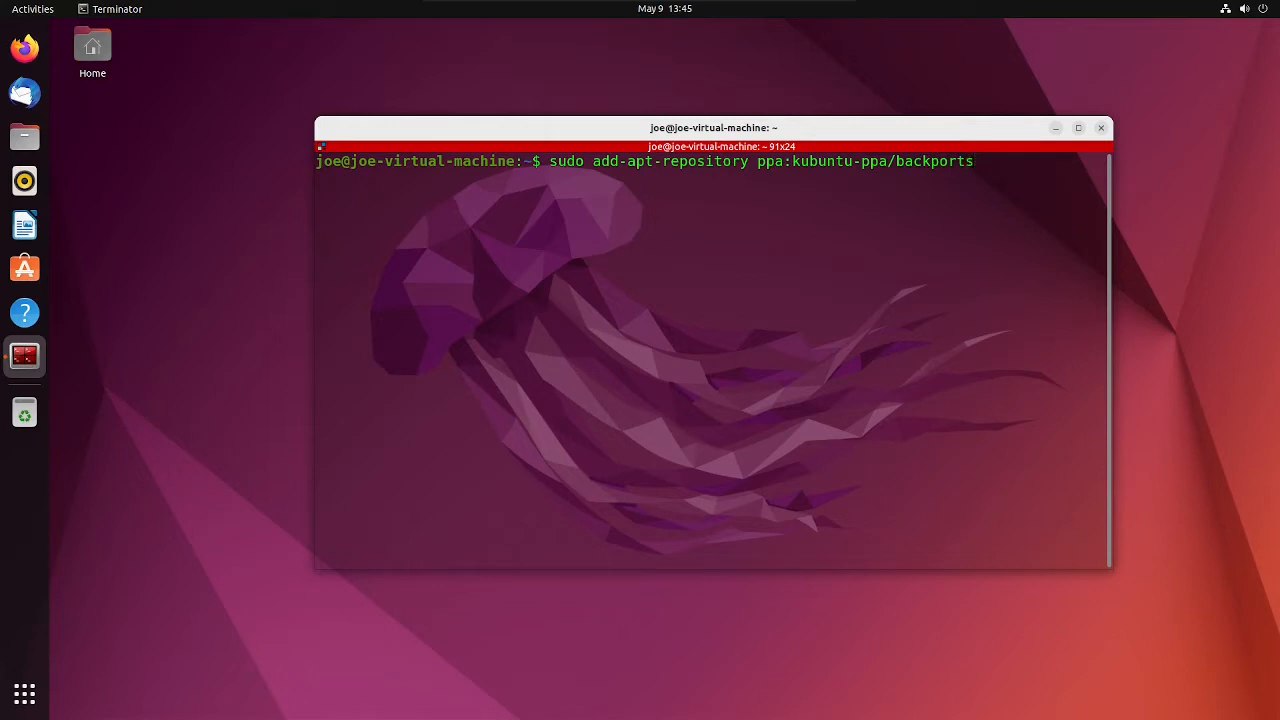
{"action": "key", "text": "Return"}
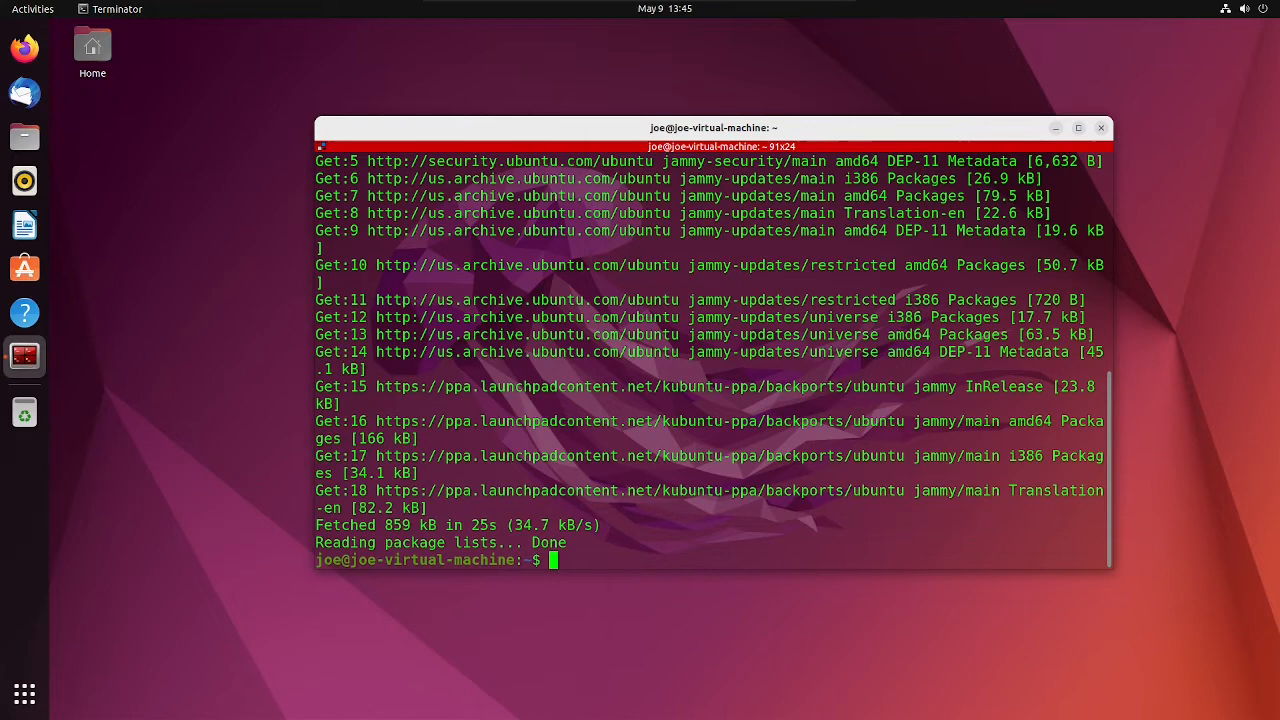
Step: Run 'sudo apt update', reporting 13 upgradable packages
{"action": "type", "text": "sudo apt"}
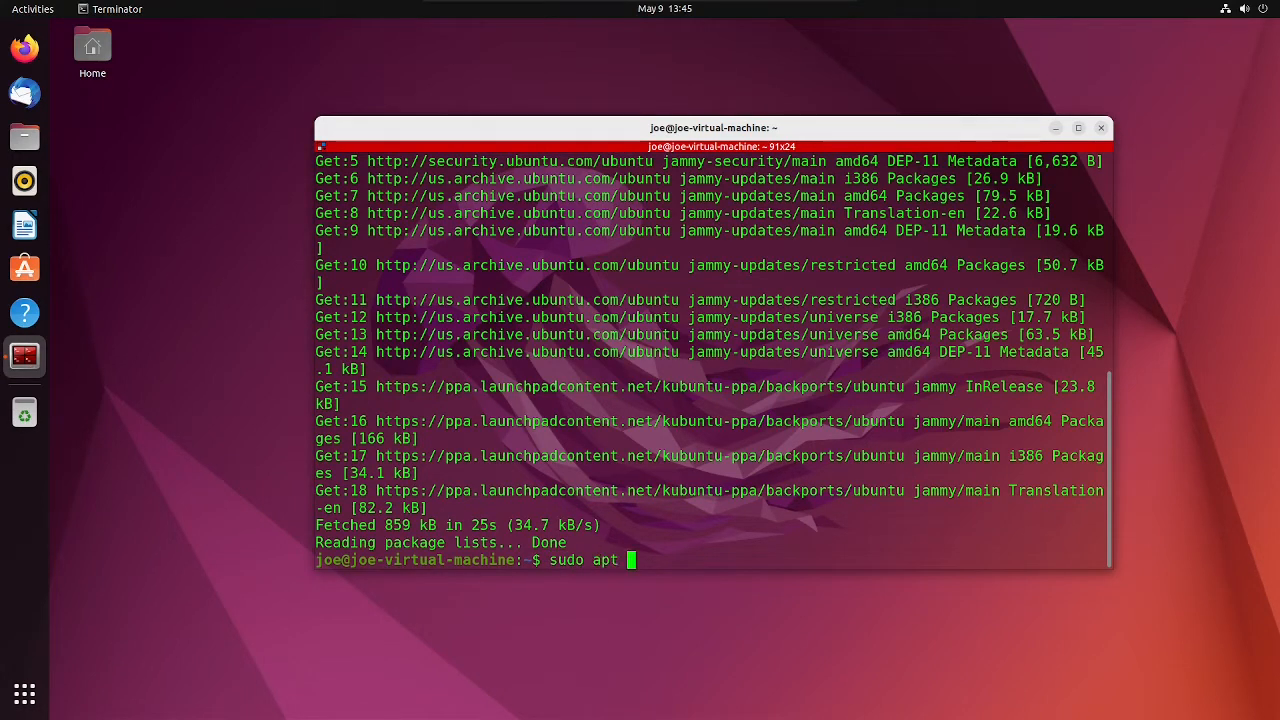
{"action": "type", "text": "update"}
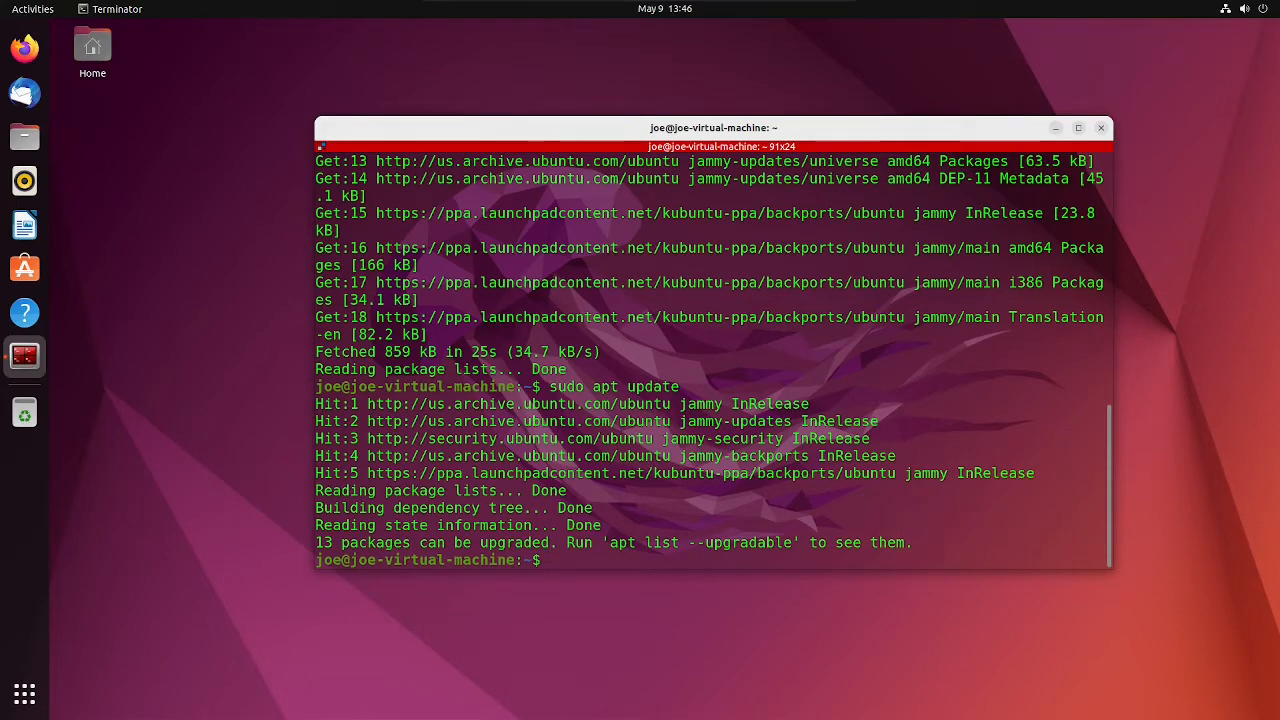
Step: Run 'sudo apt install kde-full -y' until the display manager prompt appears
{"action": "type", "text": "sudo"}
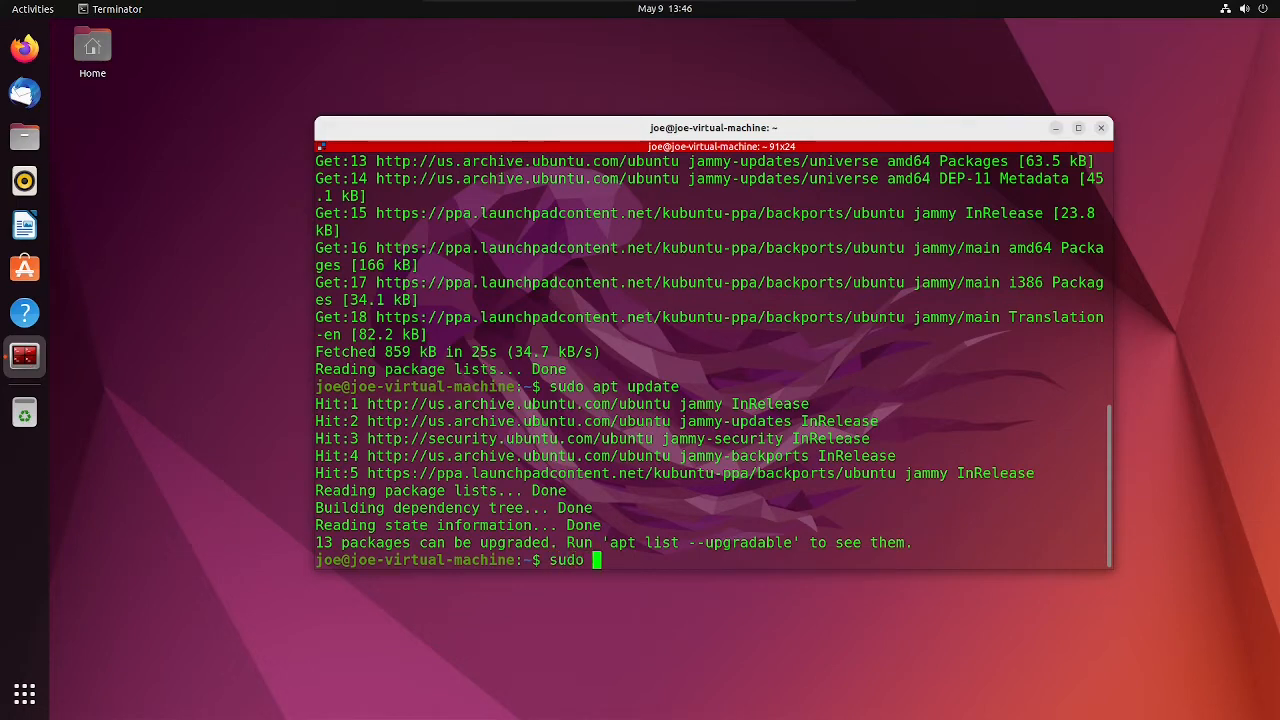
{"action": "type", "text": "apt install"}
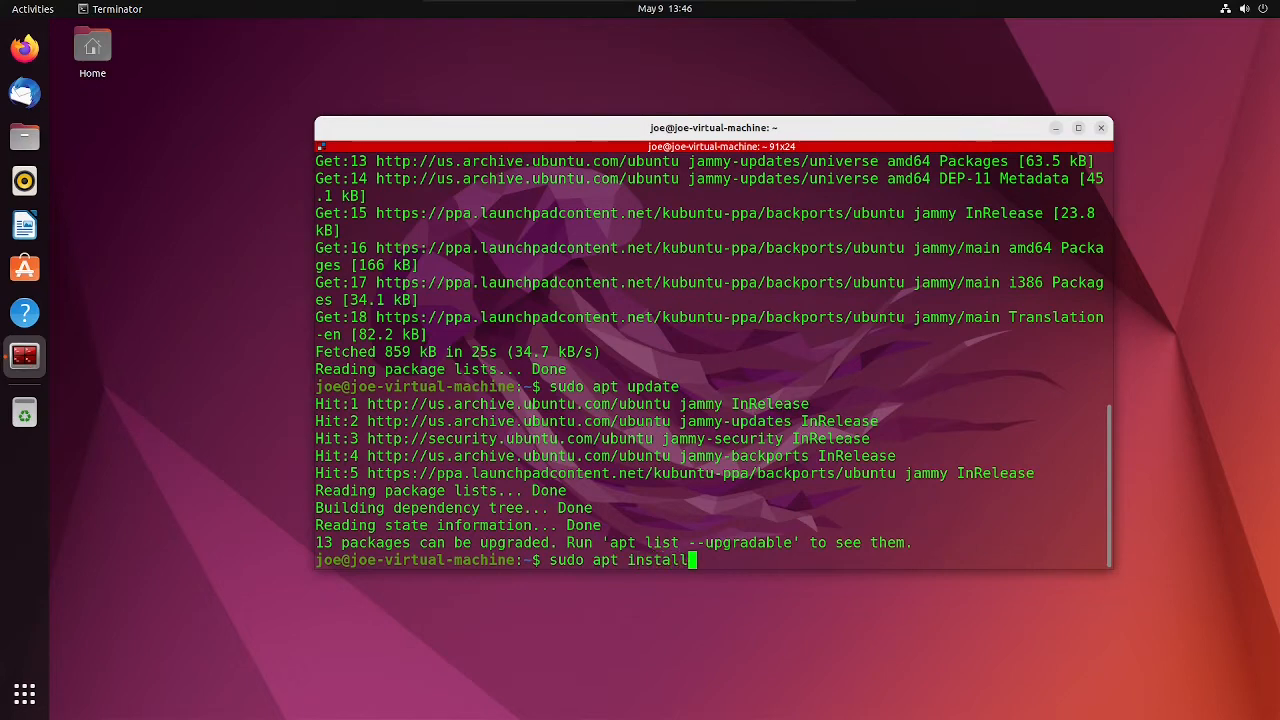
{"action": "type", "text": "kde-"}
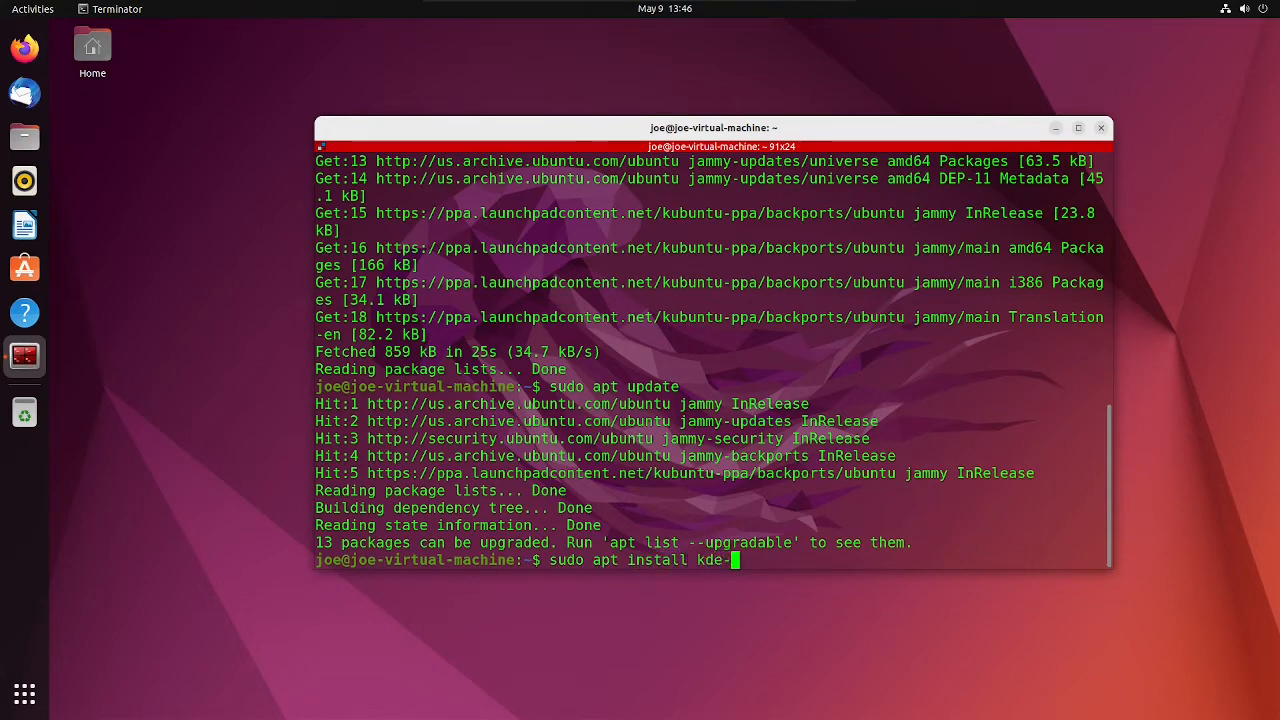
{"action": "type", "text": "full"}
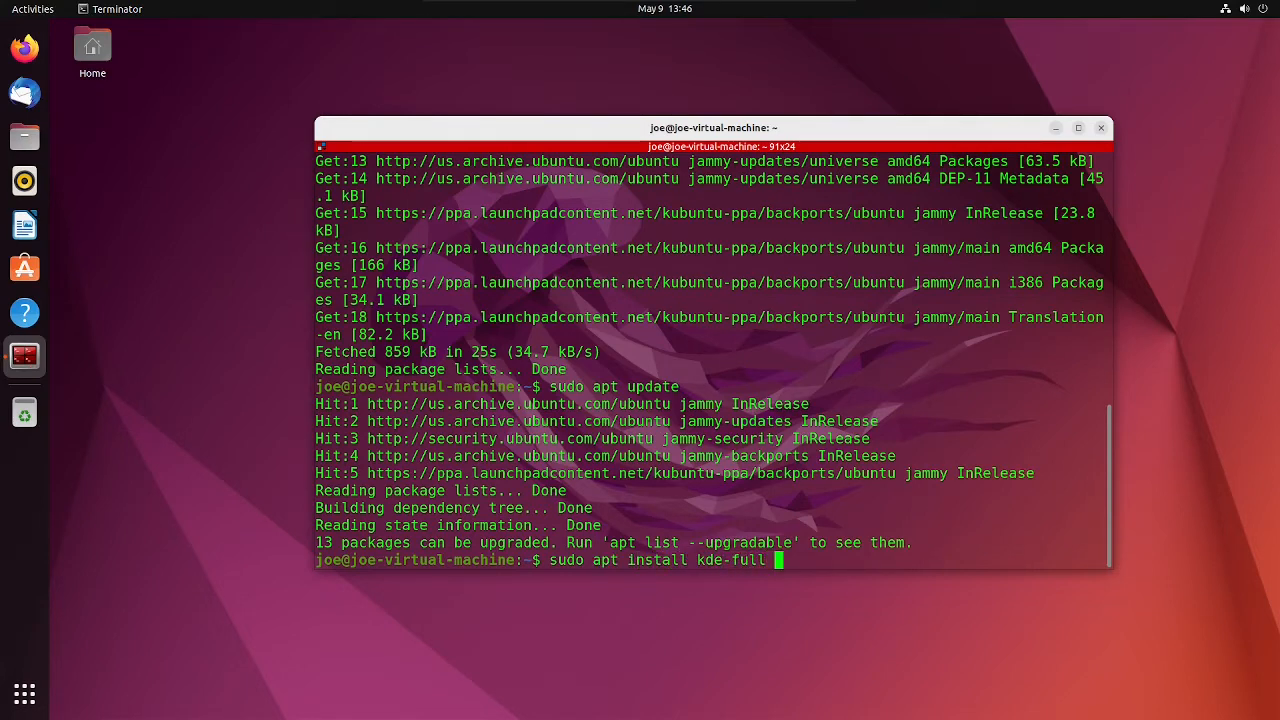
{"action": "type", "text": "-y"}
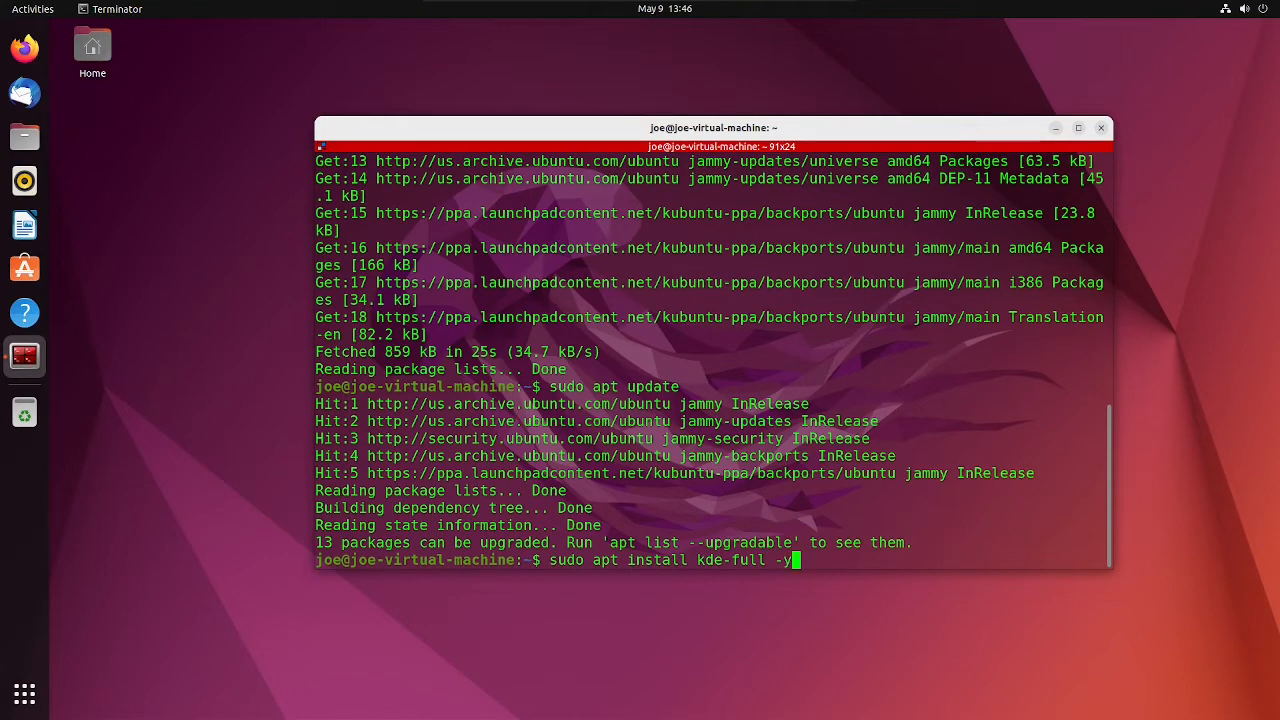
{"action": "key", "text": "Return"}
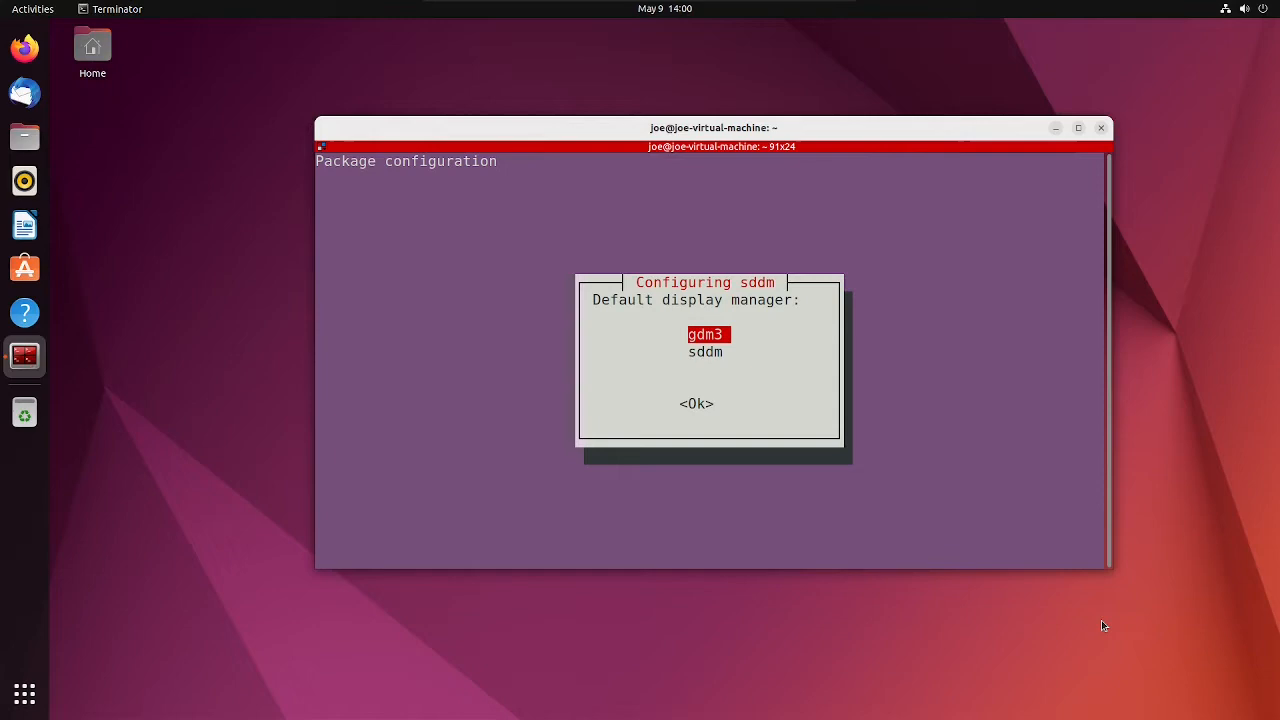
Step: Keep gdm3 selected in the 'Configuring sddm' dialog so kde-full finishes installing
{"action": "key", "text": "Down"}
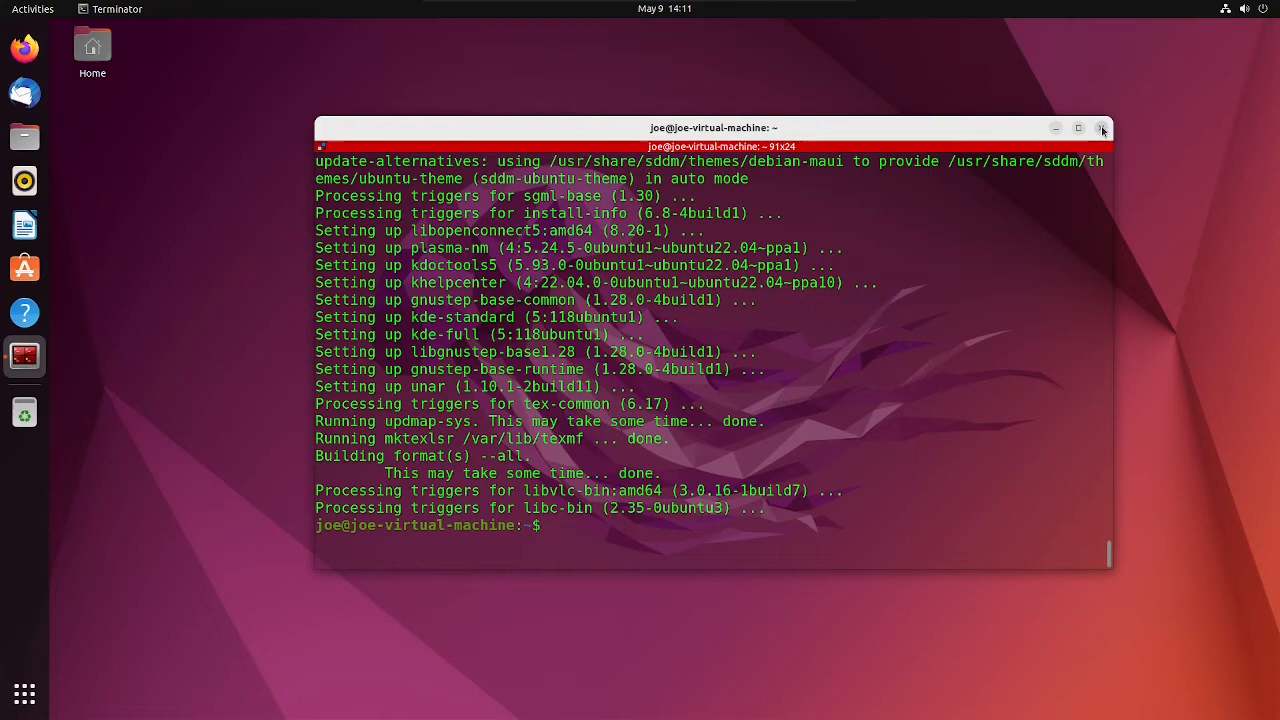
Step: Close Terminator and log out via Power Off / Log Out, confirming Log Out
{"action": "left_click", "coordinate": [1102, 128]}
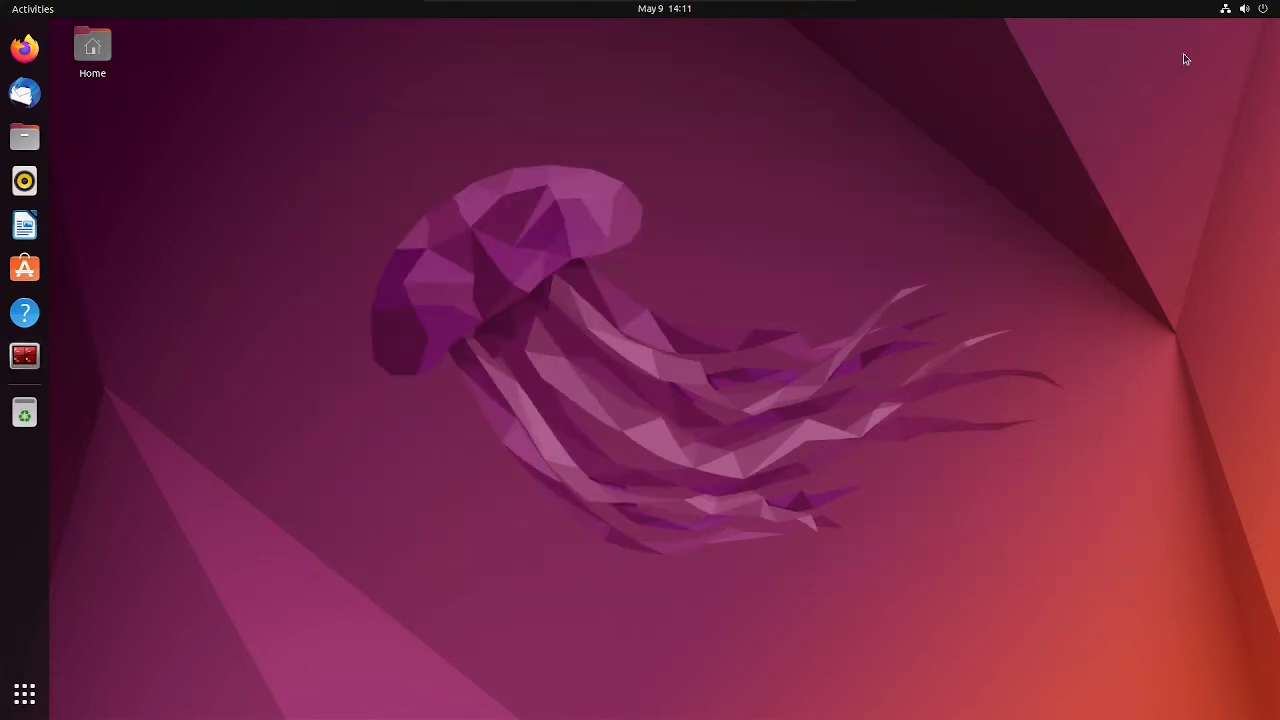
{"action": "left_click", "coordinate": [1262, 9]}
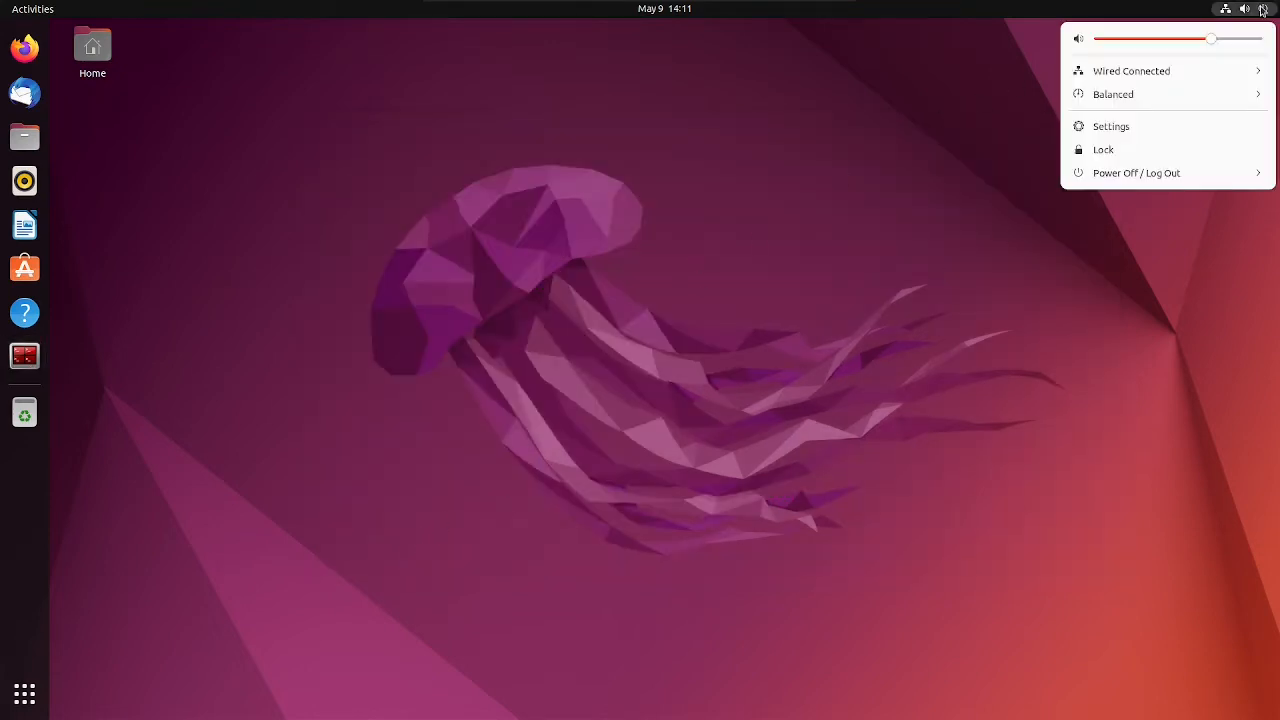
{"action": "left_click", "coordinate": [1136, 172]}
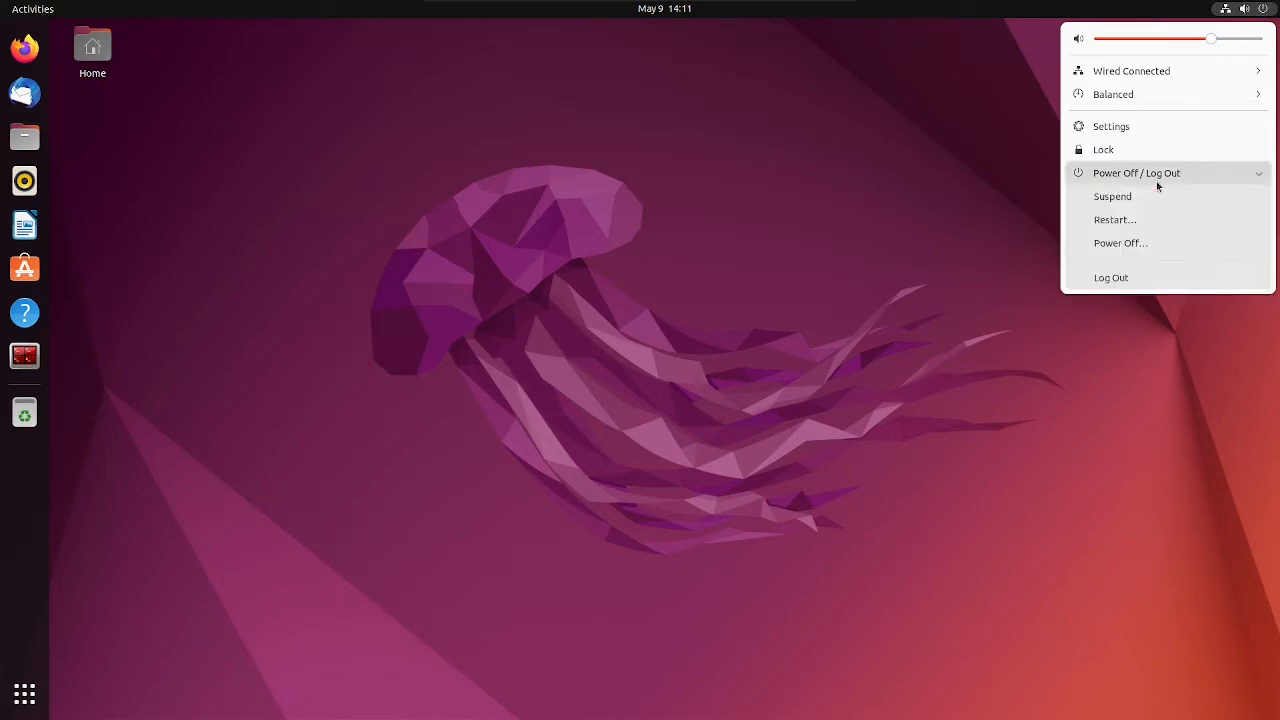
{"action": "left_click", "coordinate": [1110, 277]}
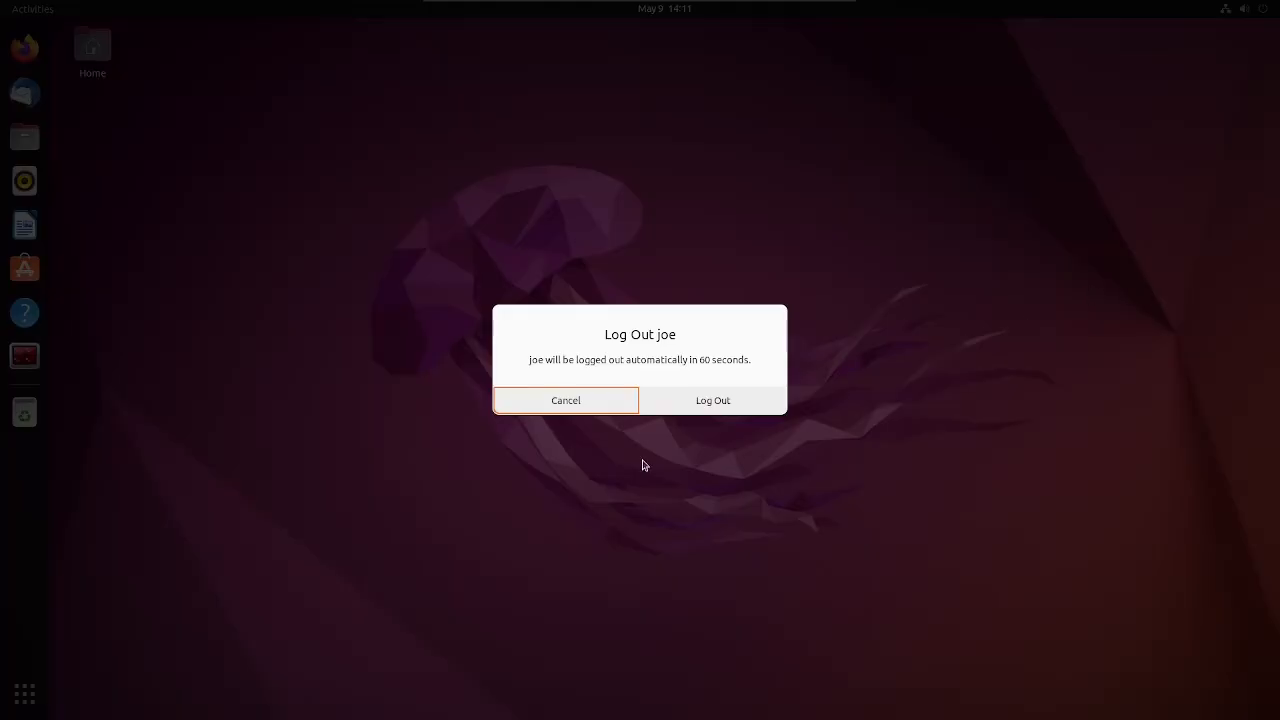
{"action": "left_click", "coordinate": [565, 400]}
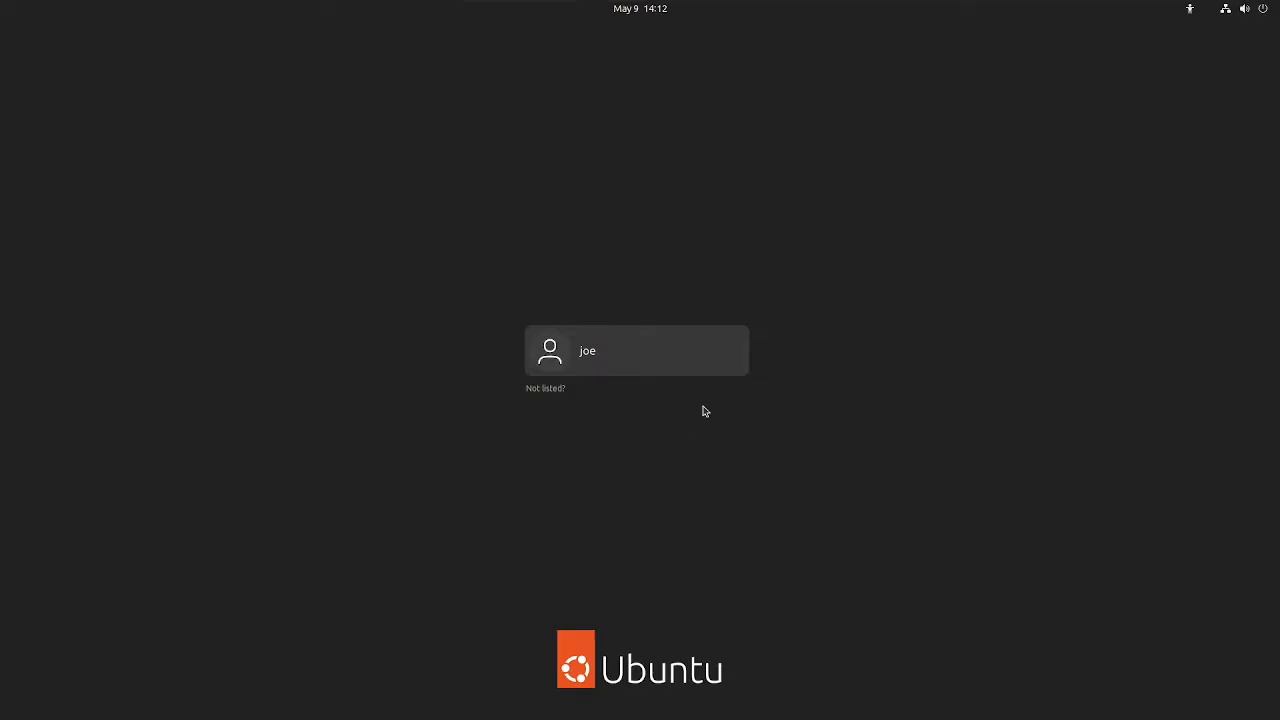
Step: Select user joe, choose the Plasma (X11) session, and sign in with the password
{"action": "left_click", "coordinate": [637, 350]}
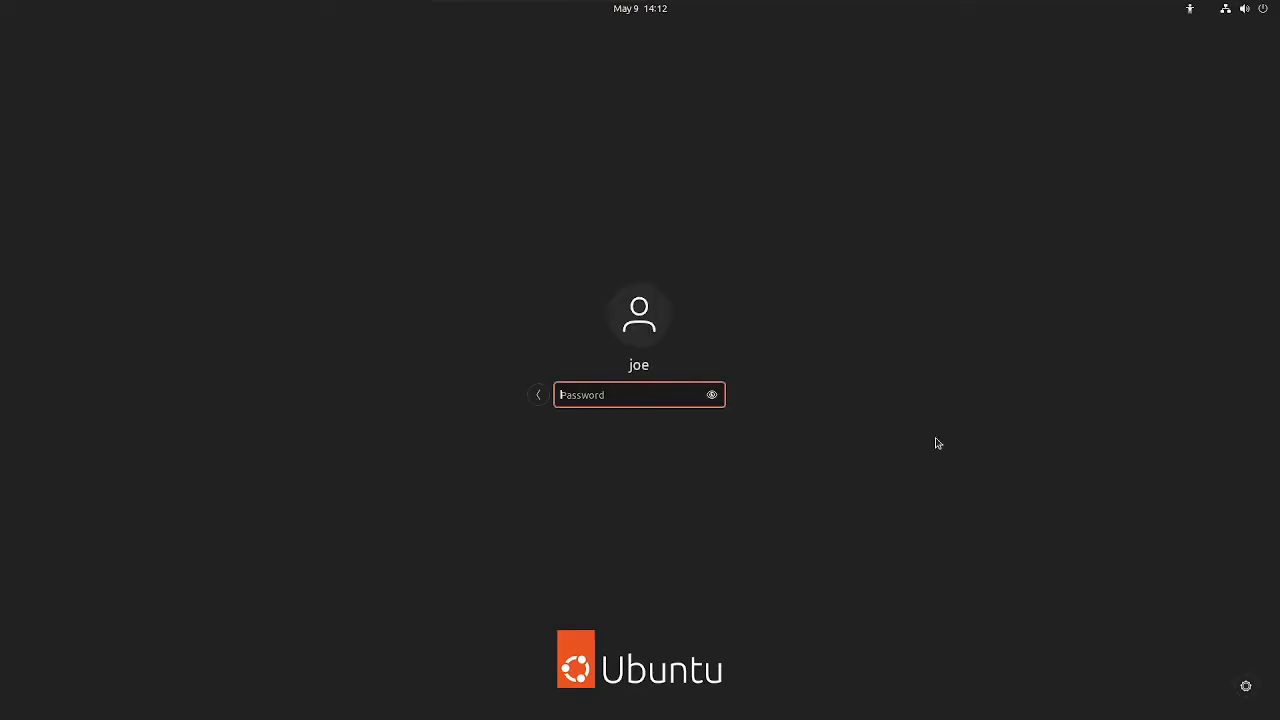
{"action": "mouse_move", "coordinate": [1253, 698]}
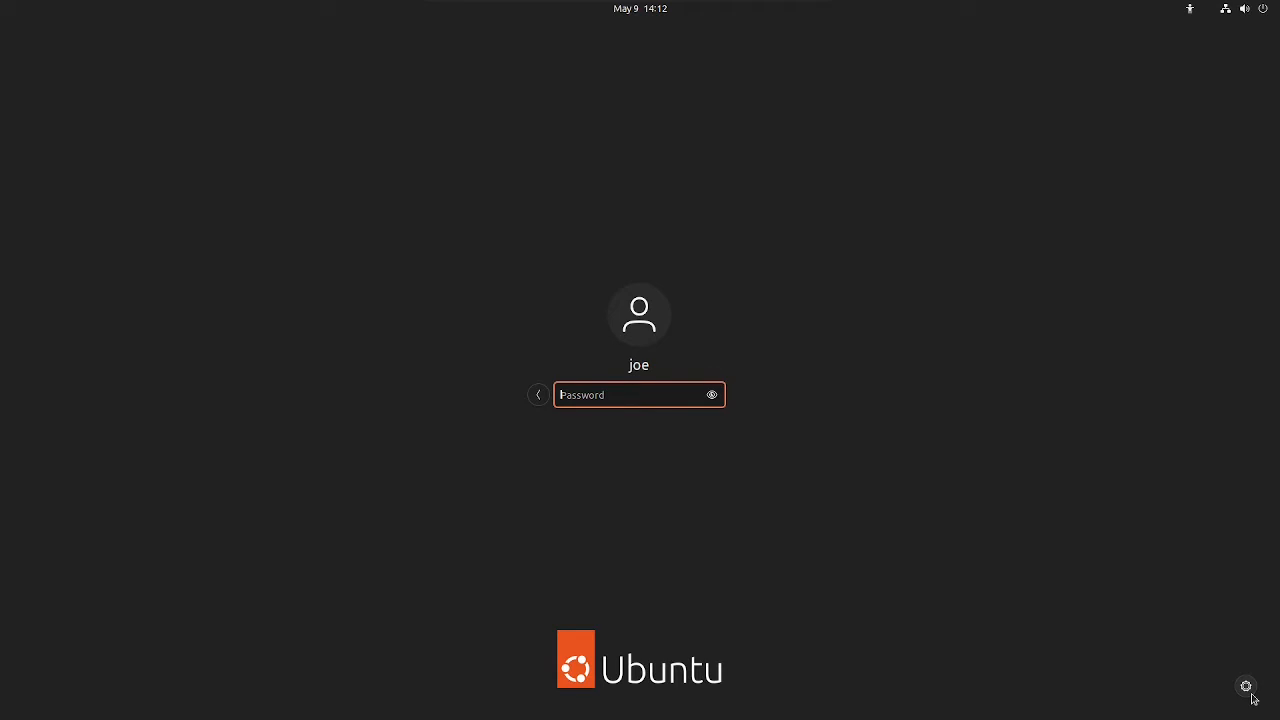
{"action": "left_click", "coordinate": [1246, 686]}
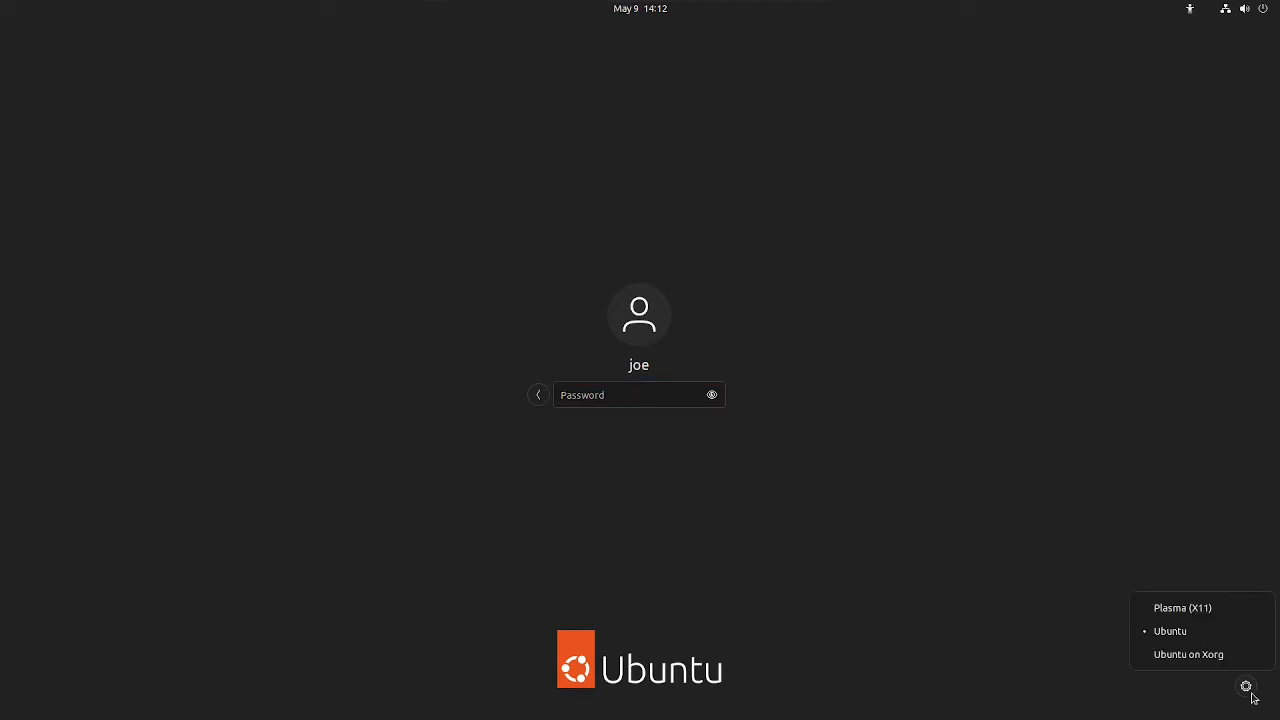
{"action": "left_click", "coordinate": [639, 394]}
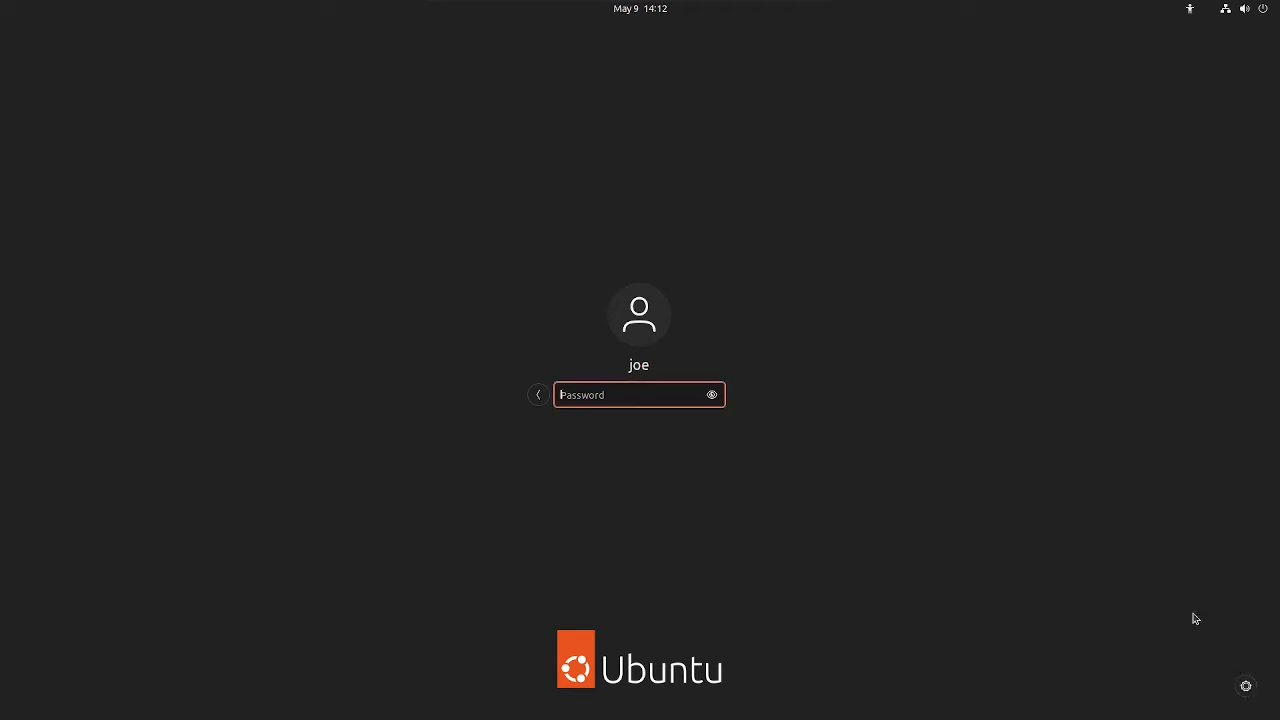
{"action": "mouse_move", "coordinate": [763, 455]}
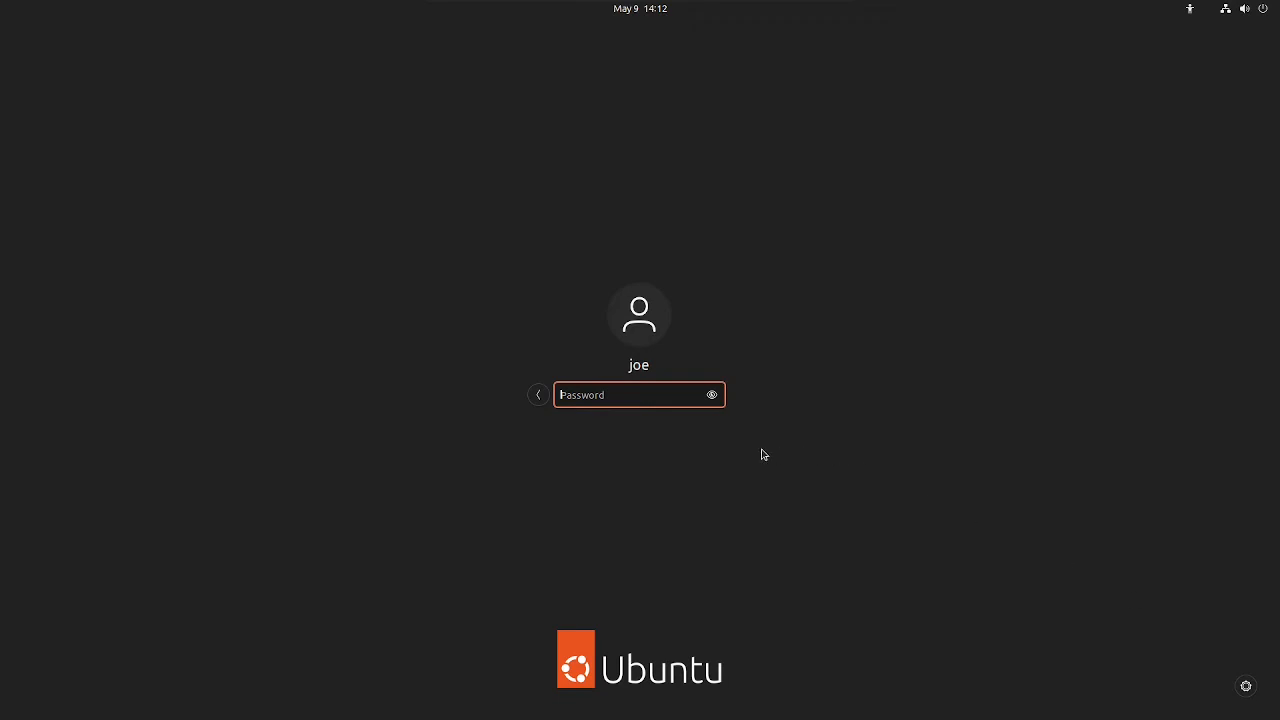
{"action": "type", "text": "password"}
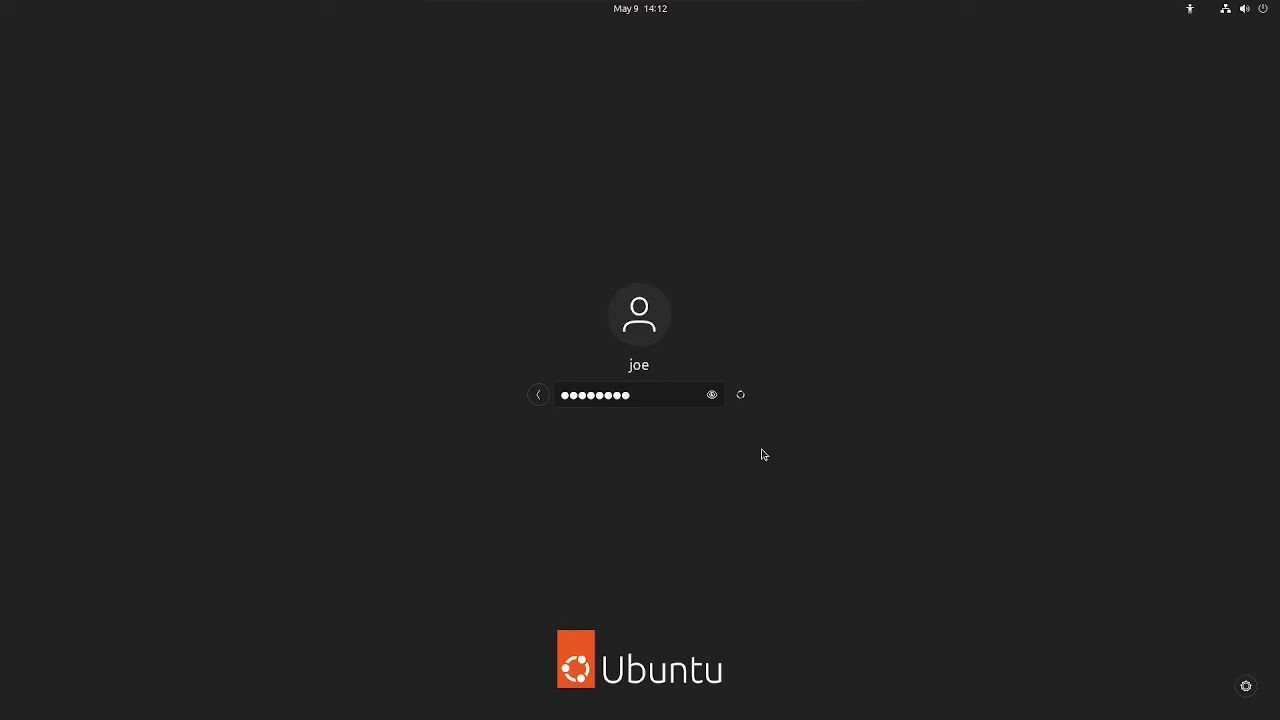
{"action": "left_click", "coordinate": [740, 394]}
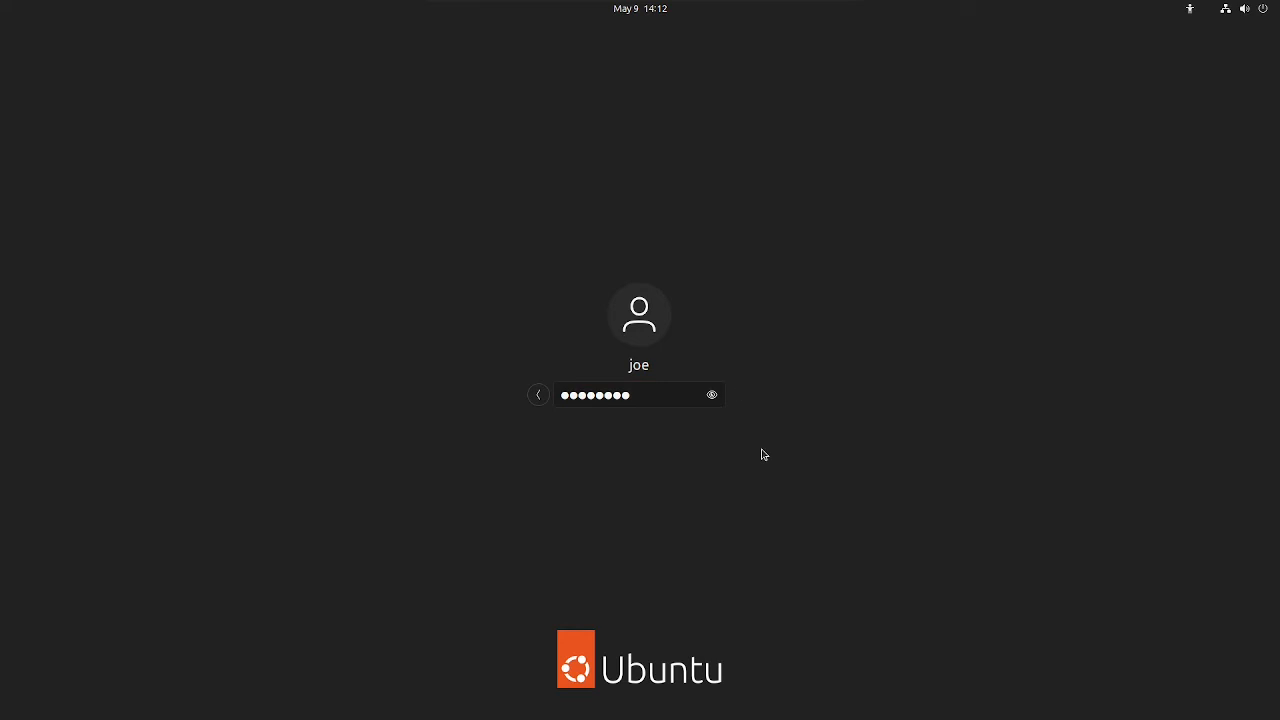